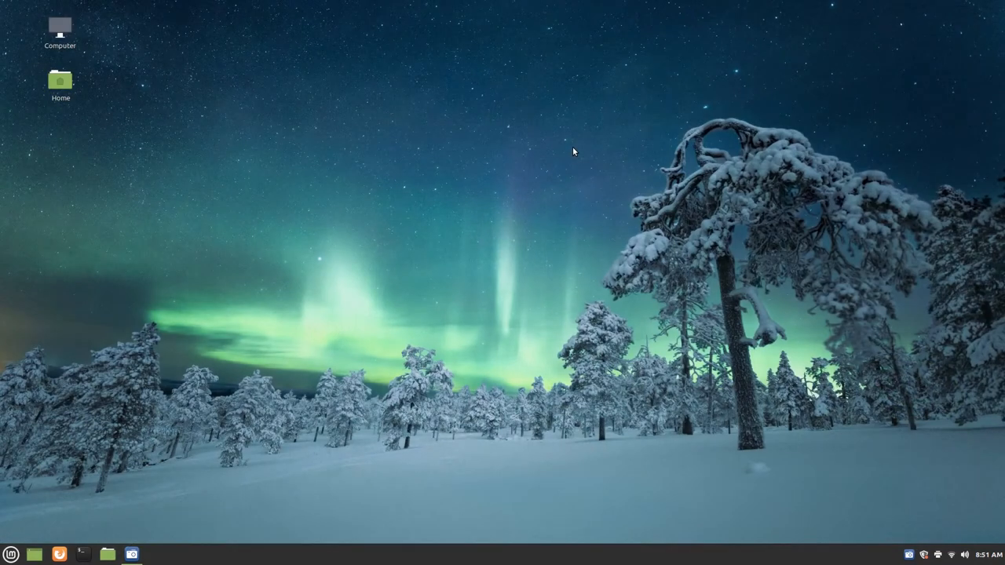
{"action": "mouse_move", "coordinate": [308, 295]}
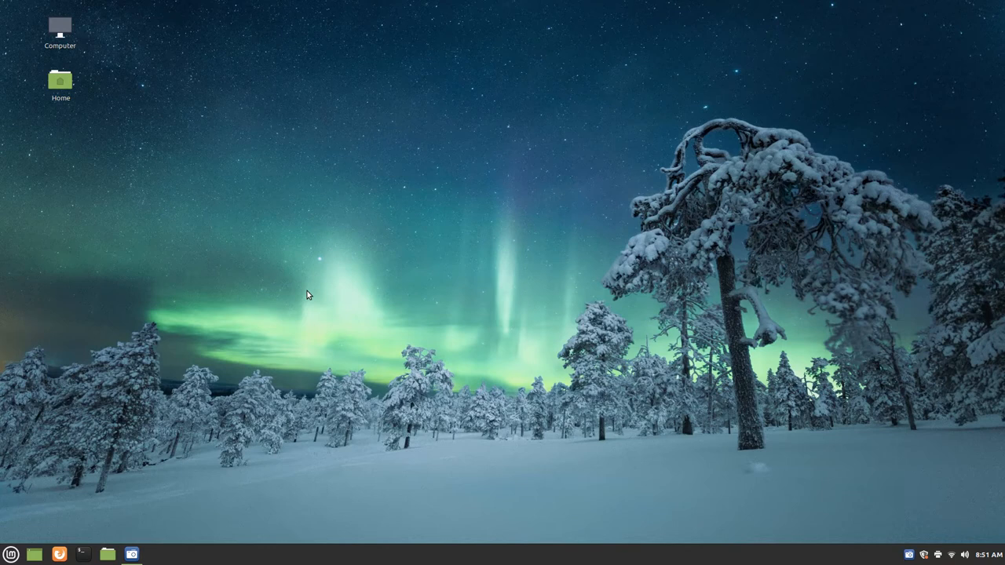
{"action": "mouse_move", "coordinate": [151, 483]}
{"action": "type", "text": "s"}
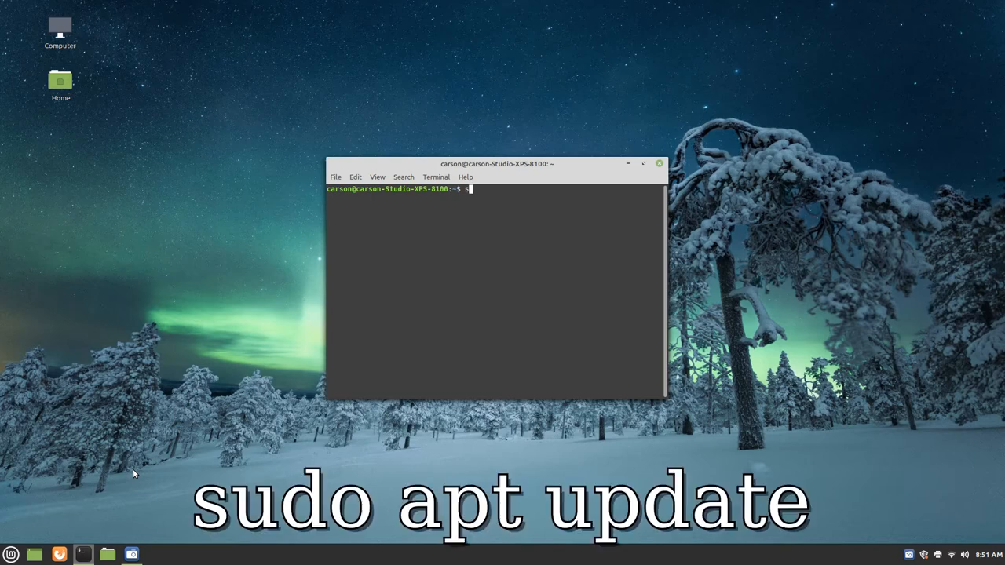
Run sudo apt update and authenticate, reporting 136 upgradable packages.
{"action": "type", "text": "udo a"}
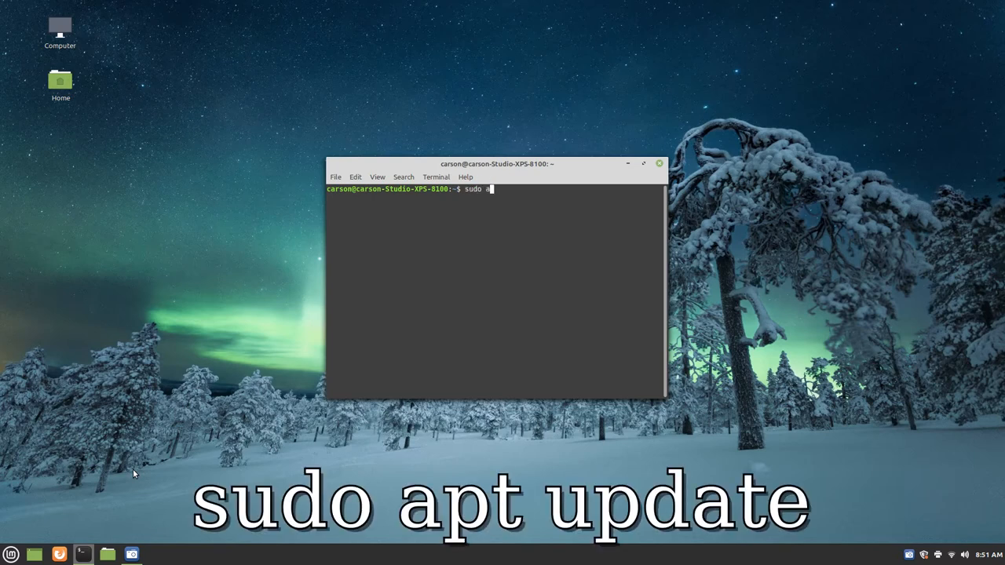
{"action": "type", "text": "pt up"}
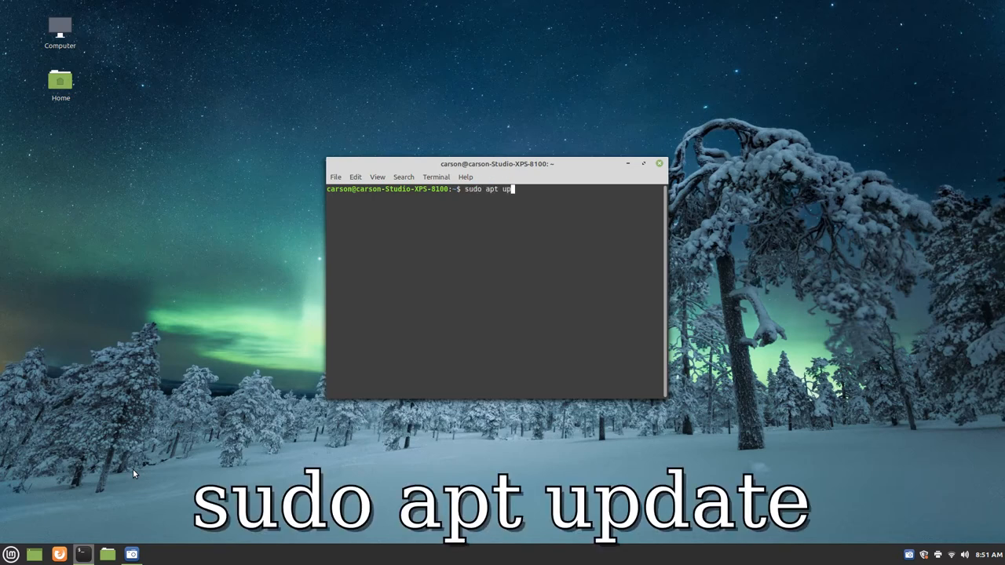
{"action": "key", "text": "Return"}
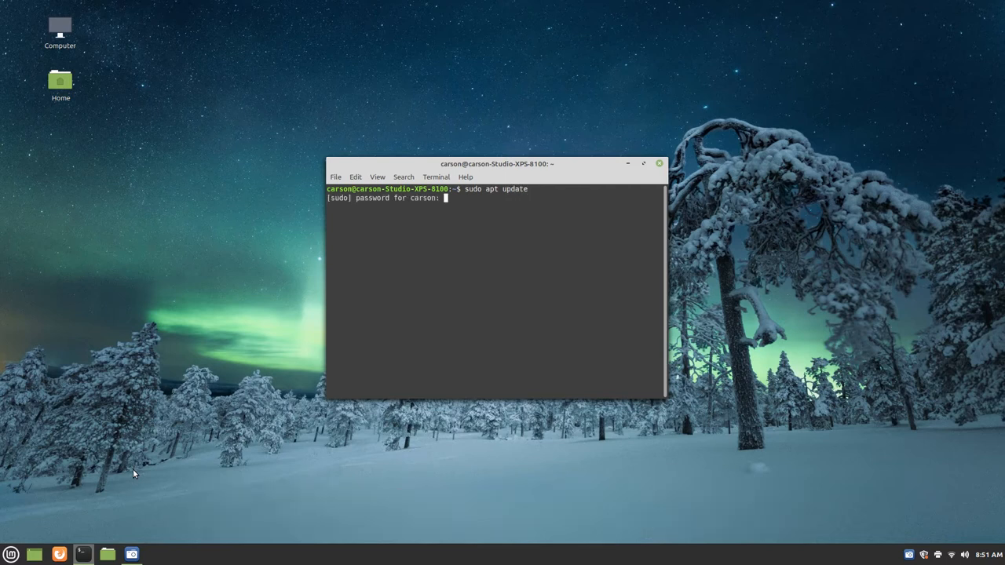
{"action": "type", "text": "**"}
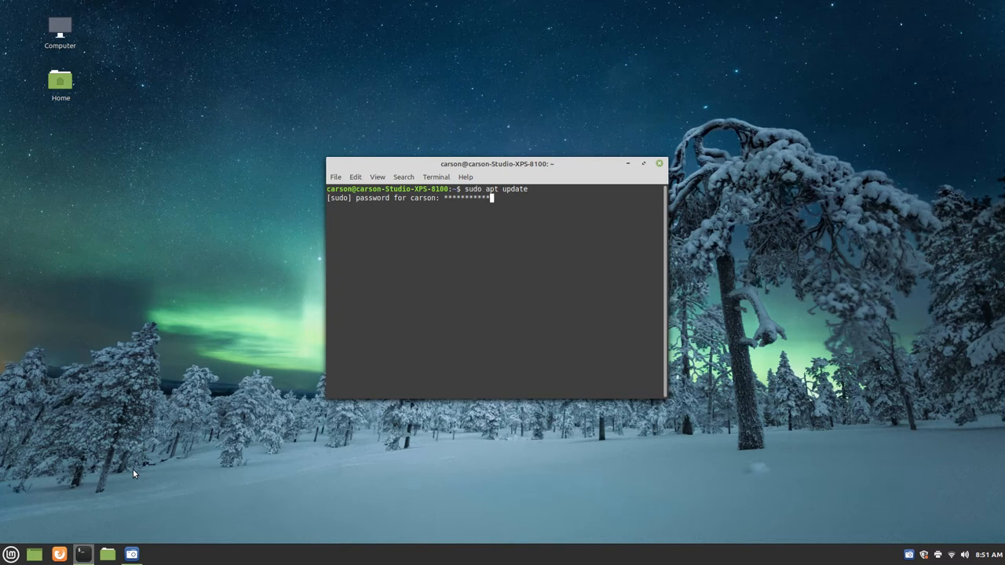
{"action": "key", "text": "ctrl+u"}
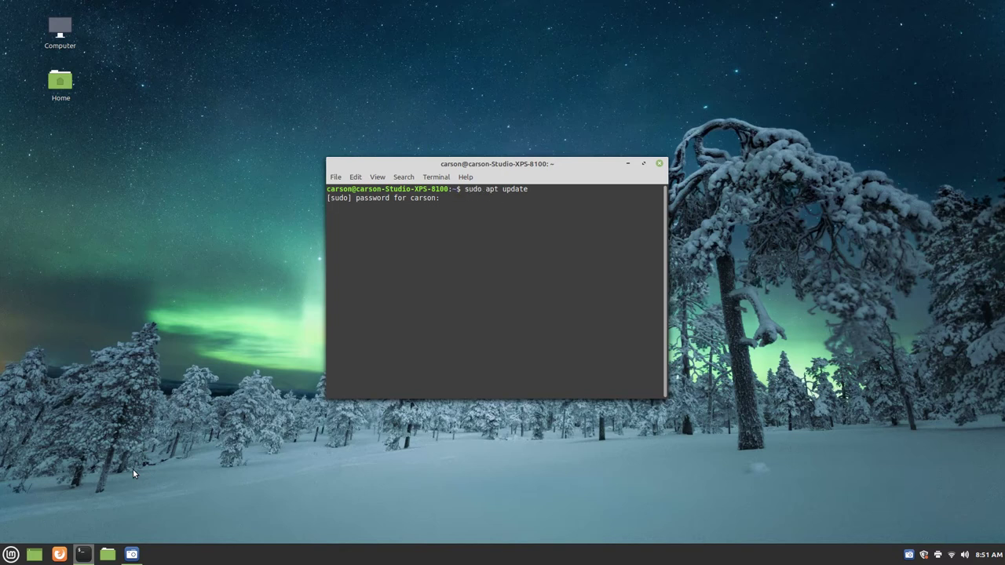
{"action": "key", "text": "Return"}
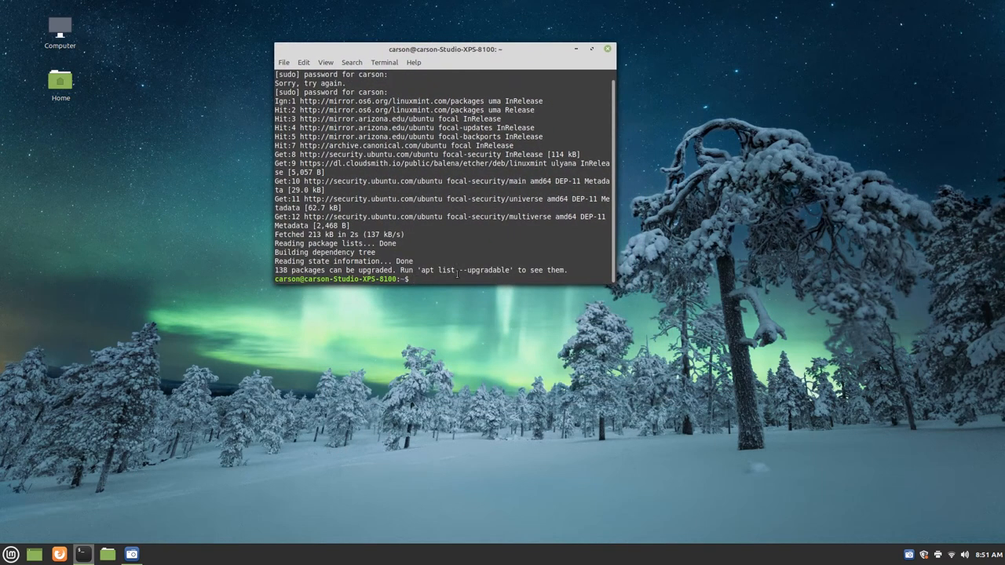
Run sudo apt install asunder to install the CD ripper.
{"action": "type", "text": "sudo a"}
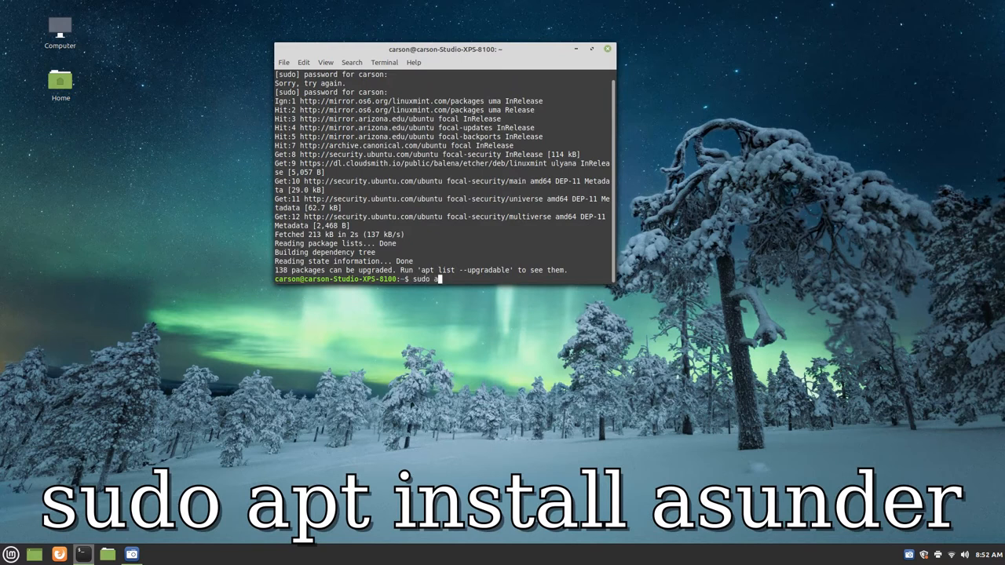
{"action": "type", "text": "pt"}
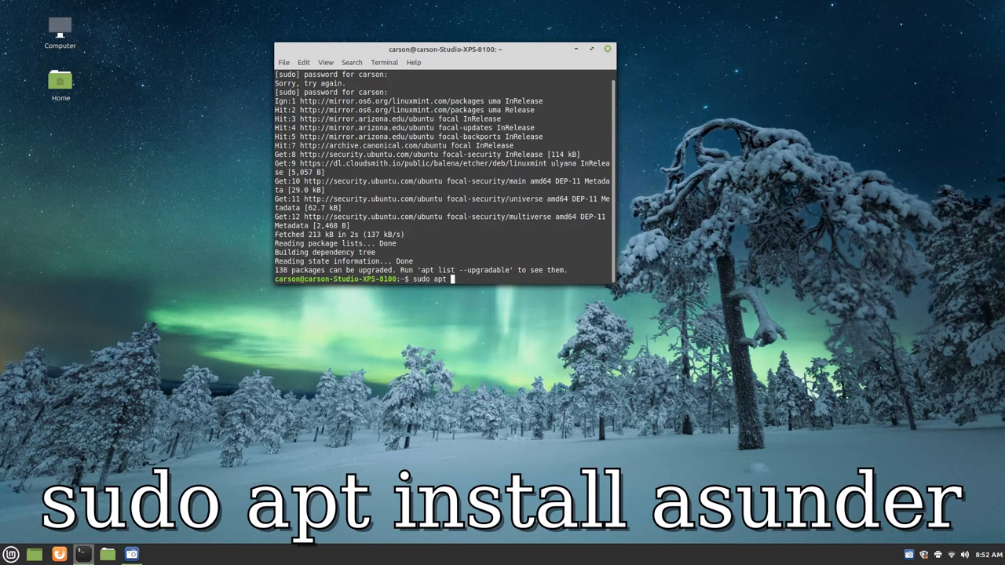
{"action": "type", "text": "install"}
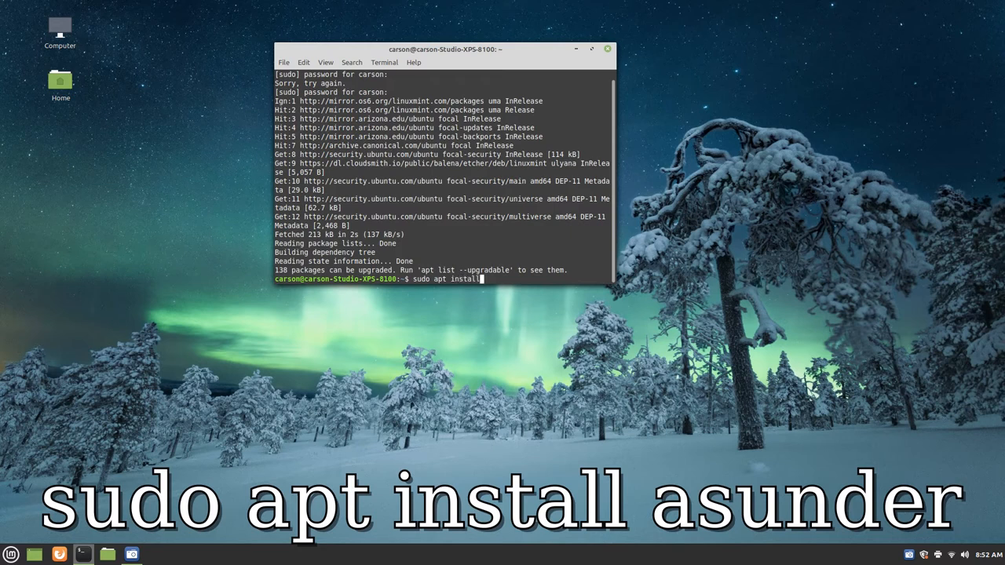
{"action": "type", "text": "as"}
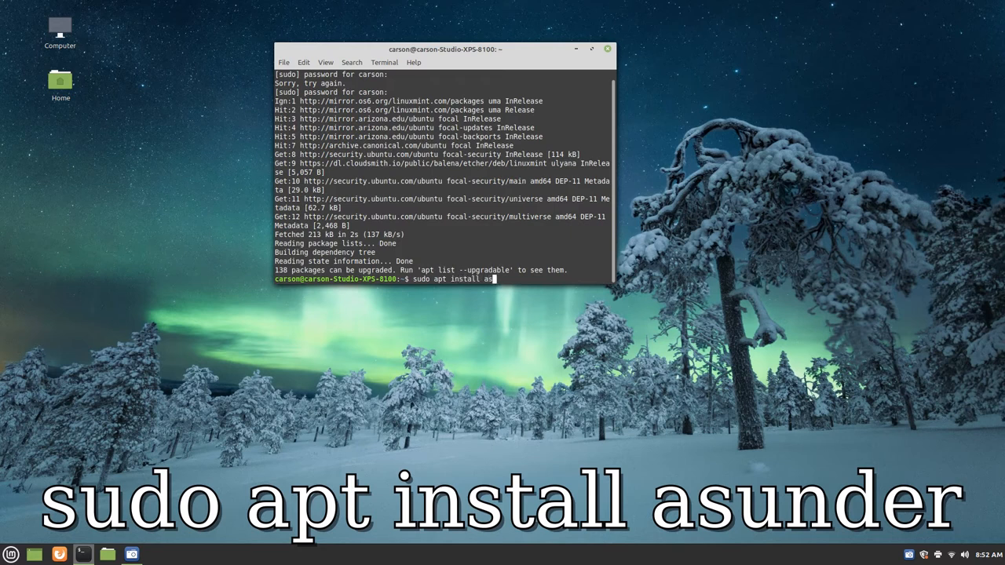
{"action": "type", "text": "under"}
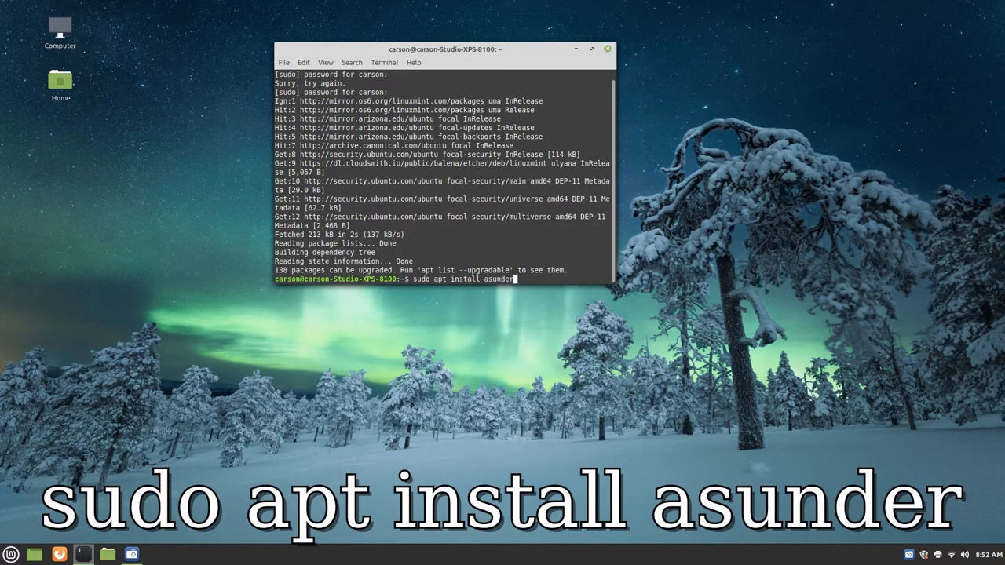
{"action": "key", "text": "Return"}
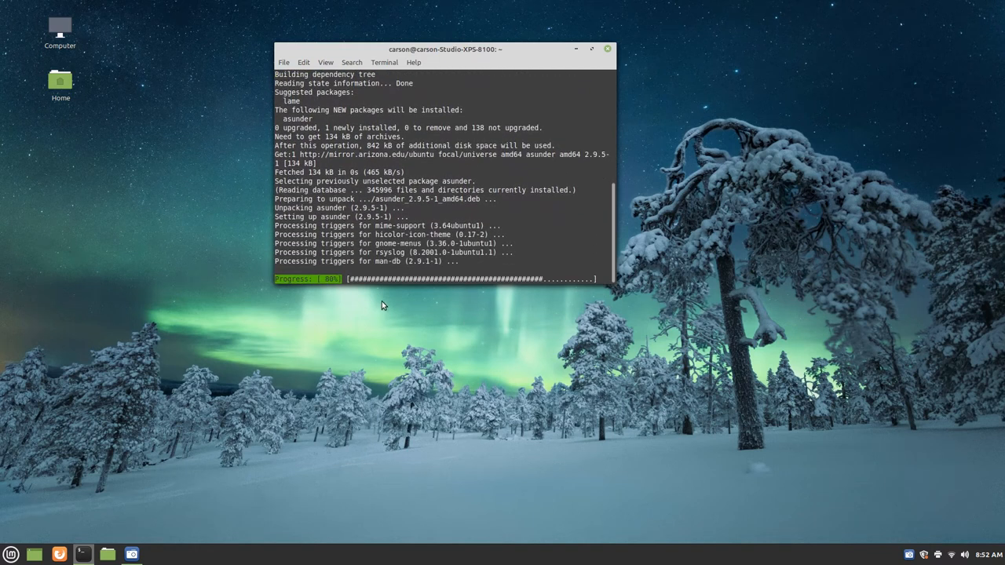
{"action": "mouse_move", "coordinate": [405, 314]}
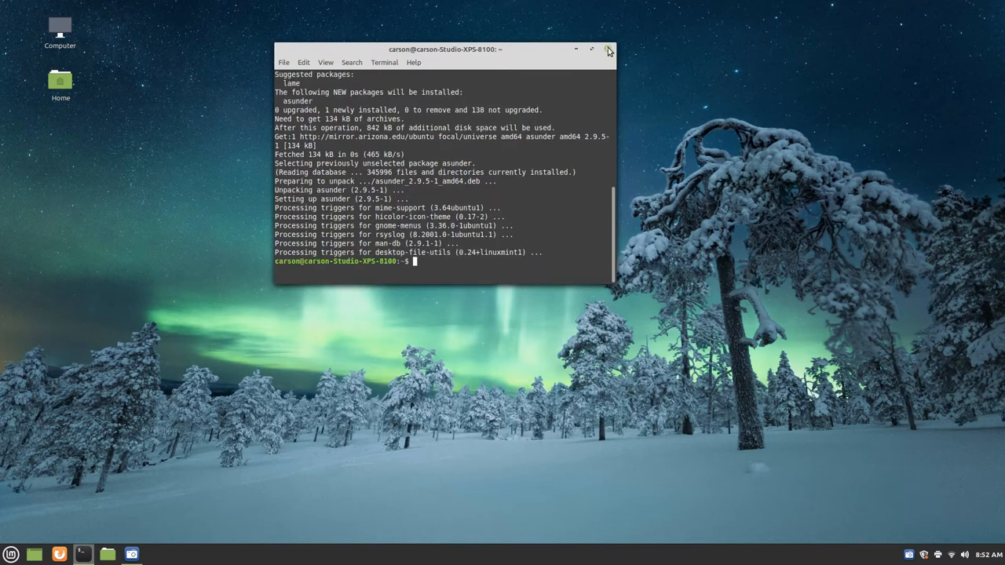
Close the terminal now that the installation has finished.
{"action": "left_click", "coordinate": [11, 554]}
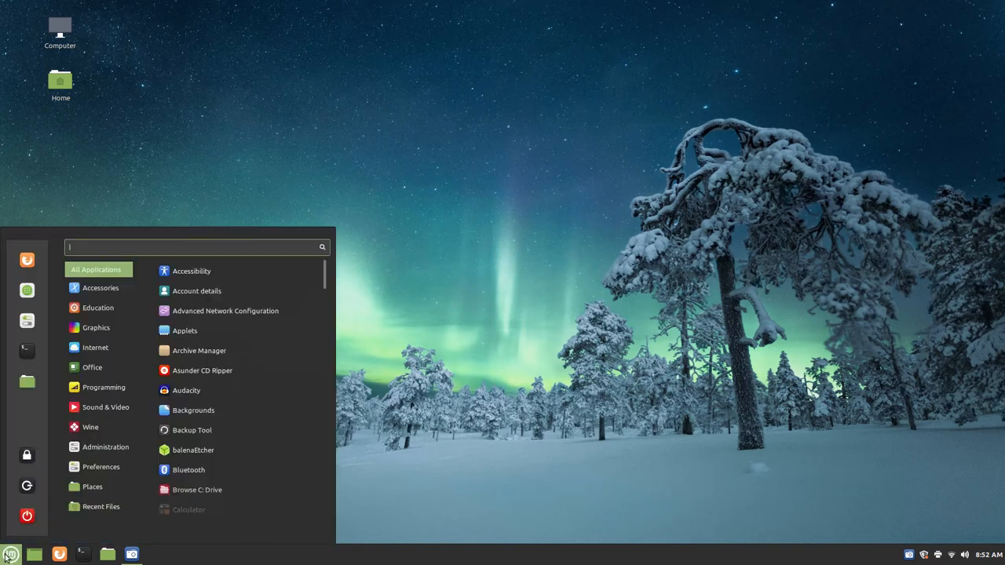
{"action": "mouse_move", "coordinate": [228, 370]}
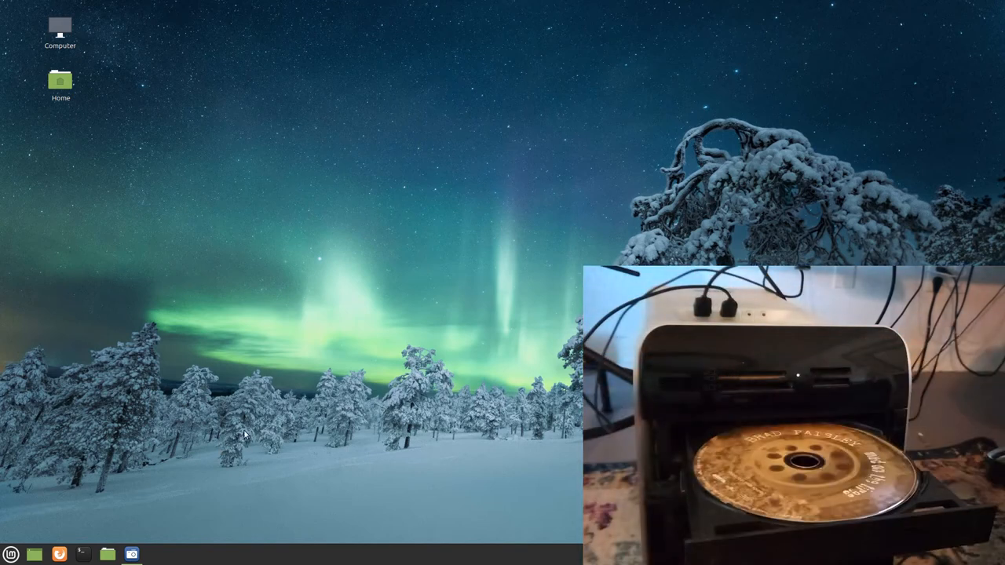
{"action": "mouse_move", "coordinate": [245, 358]}
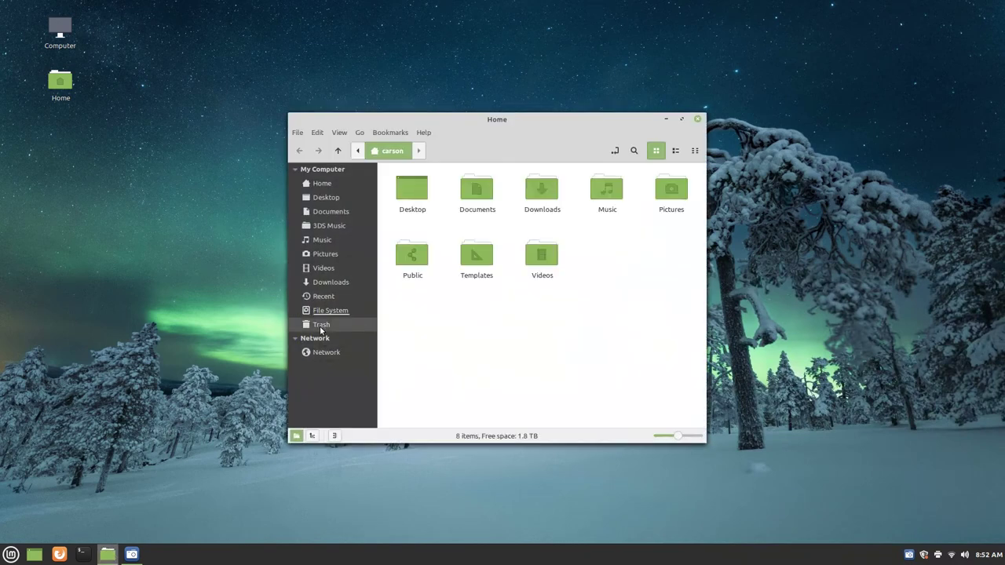
{"action": "mouse_move", "coordinate": [327, 352]}
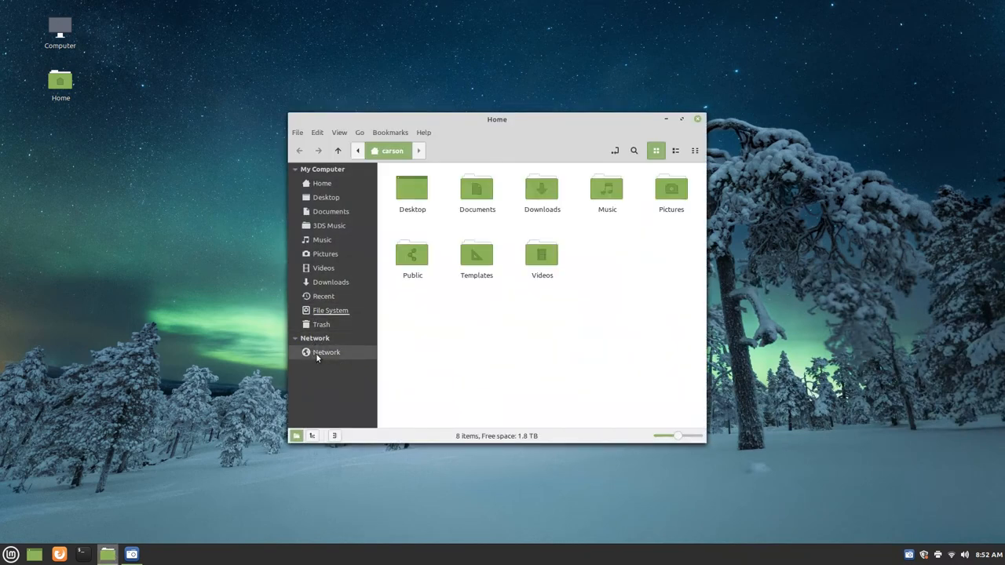
{"action": "mouse_move", "coordinate": [317, 395]}
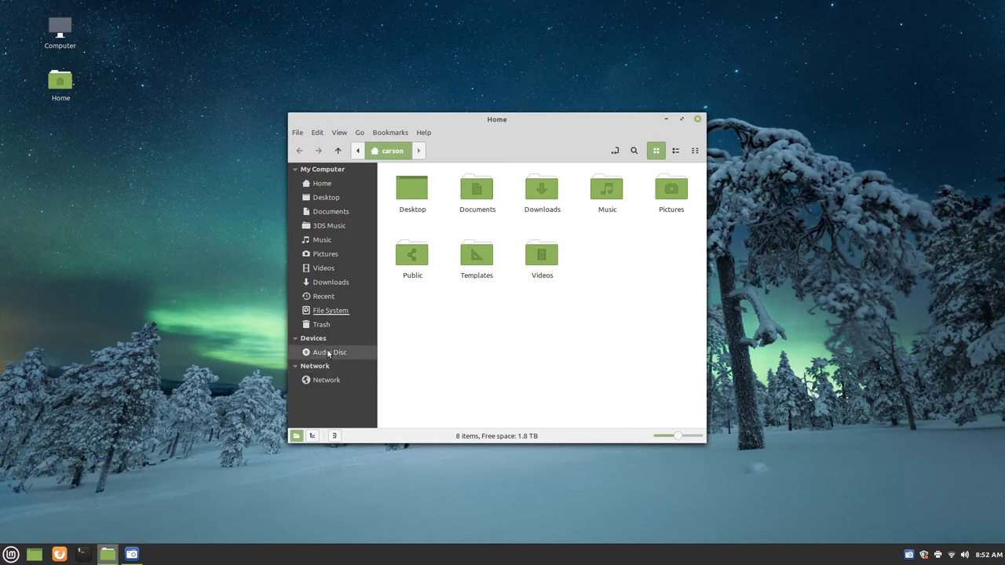
{"action": "mouse_move", "coordinate": [697, 119]}
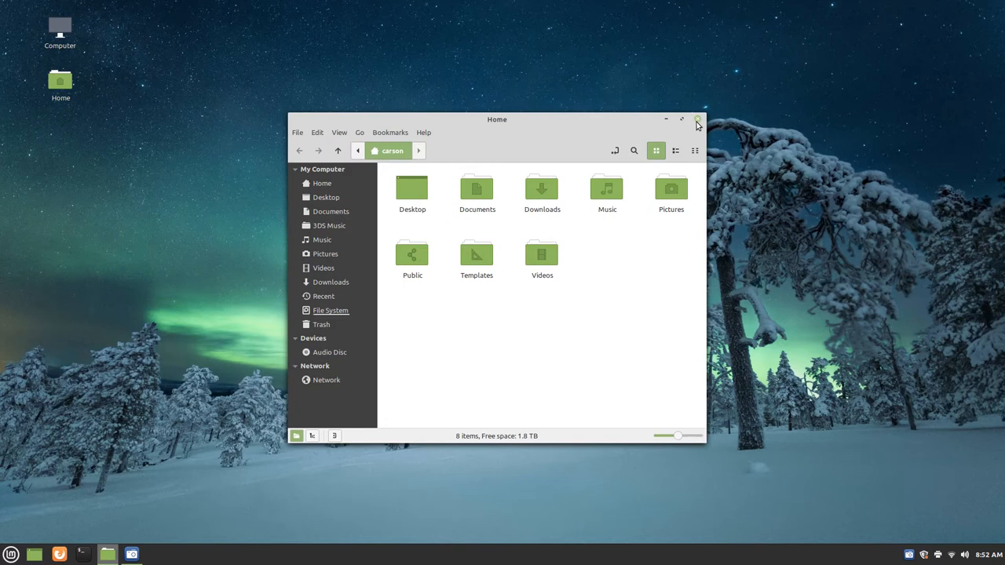
{"action": "left_click", "coordinate": [698, 120]}
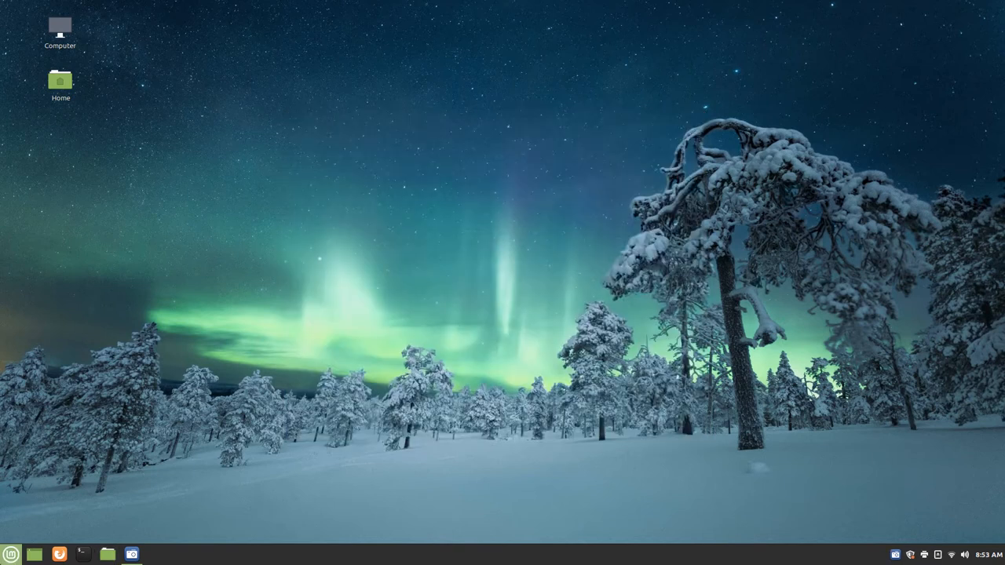
Launch Asunder CD Ripper from the applications menu and bring up its Preferences.
{"action": "left_click", "coordinate": [11, 554]}
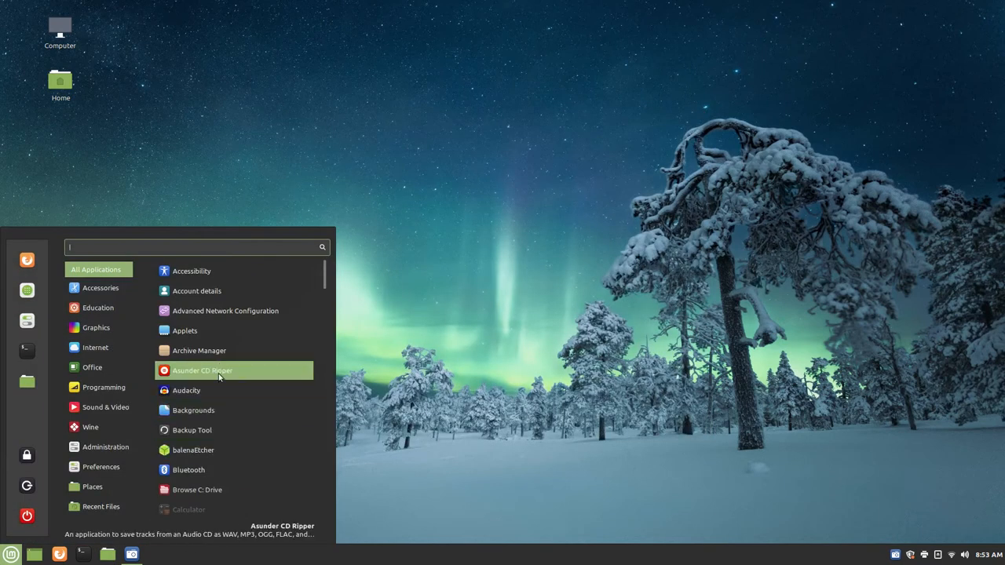
{"action": "left_click", "coordinate": [201, 371]}
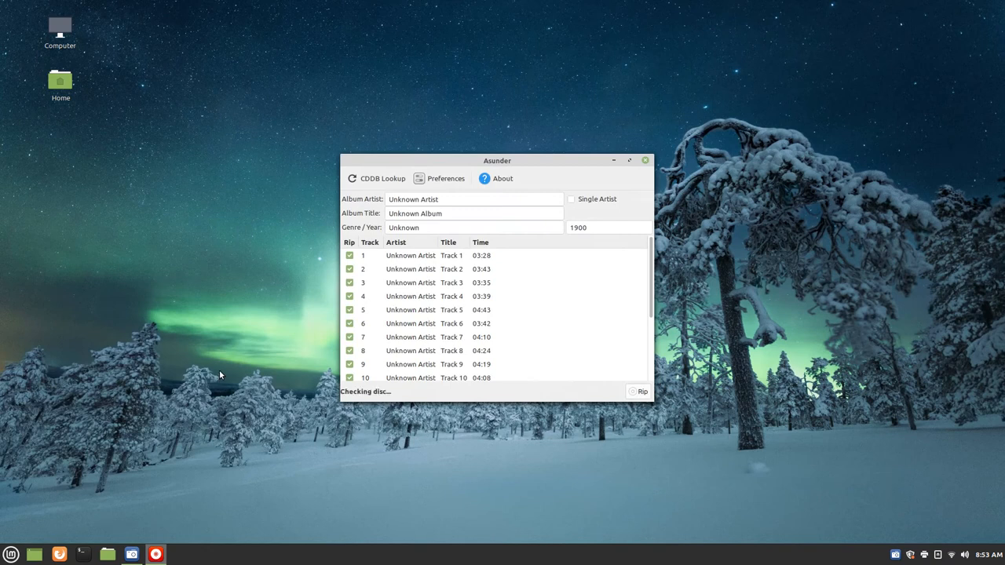
{"action": "mouse_move", "coordinate": [414, 402]}
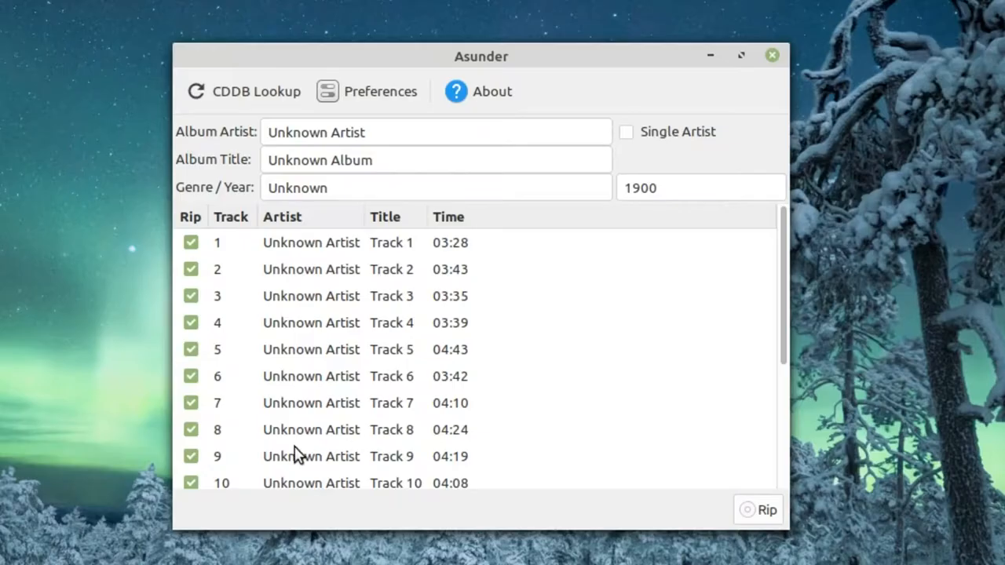
{"action": "mouse_move", "coordinate": [390, 385]}
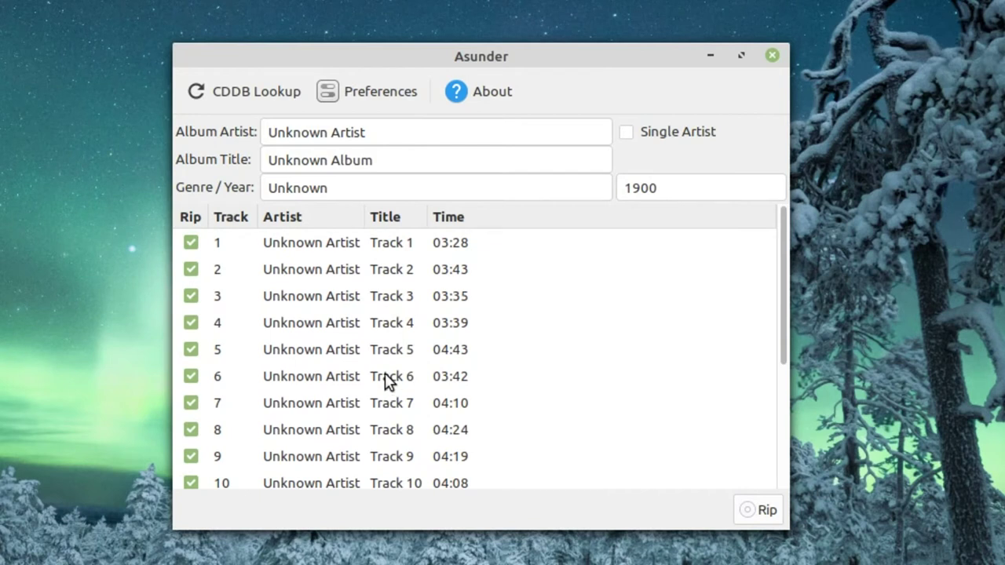
{"action": "mouse_move", "coordinate": [386, 300]}
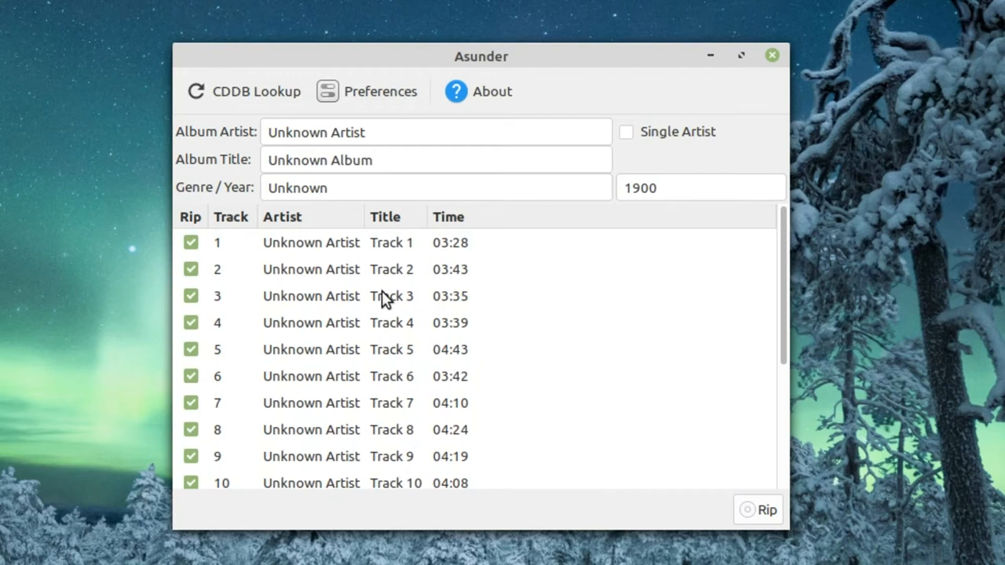
{"action": "left_click", "coordinate": [380, 91]}
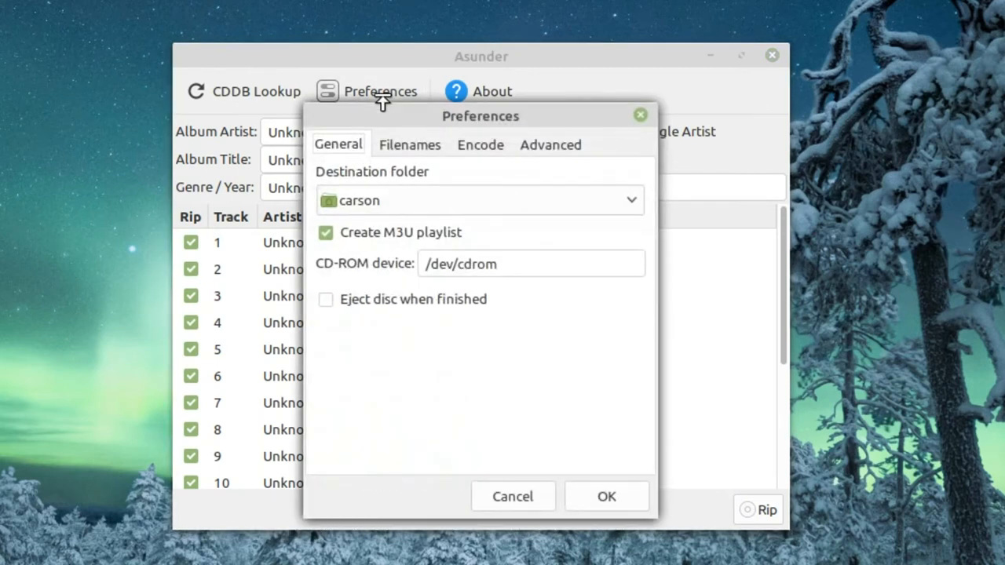
{"action": "mouse_move", "coordinate": [284, 267]}
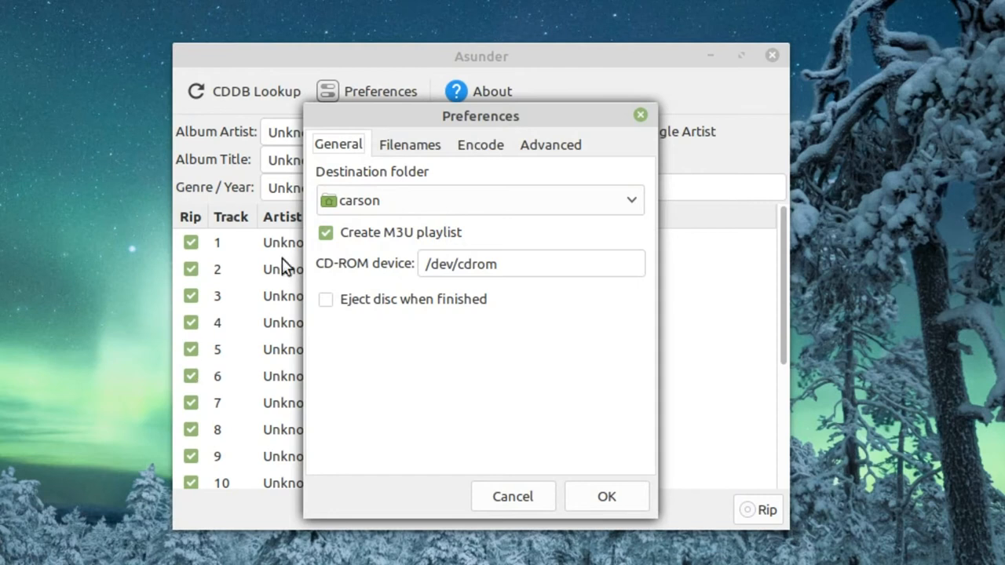
{"action": "mouse_move", "coordinate": [528, 160]}
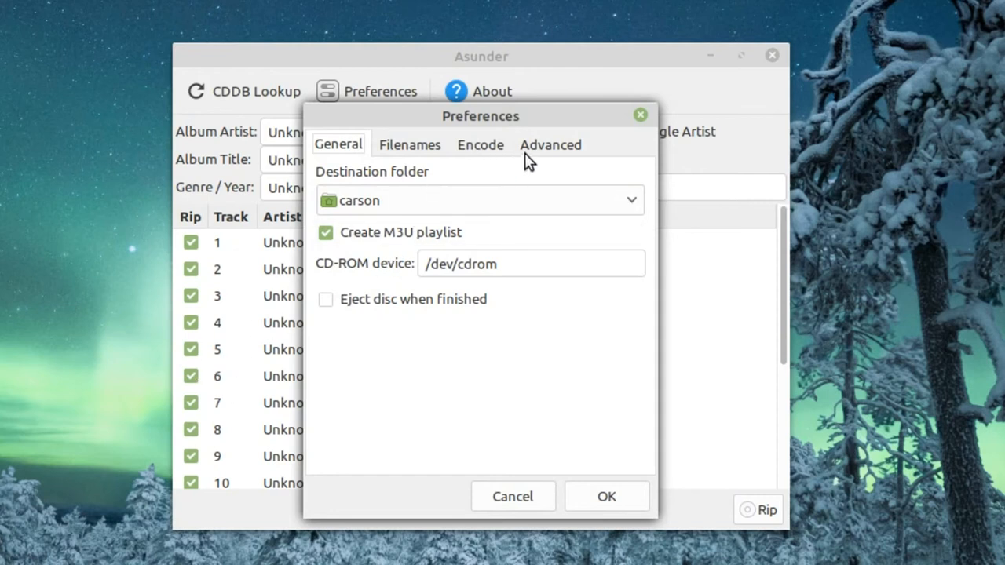
Switch Preferences to the Advanced settings with the CDDB server options.
{"action": "left_click", "coordinate": [550, 144]}
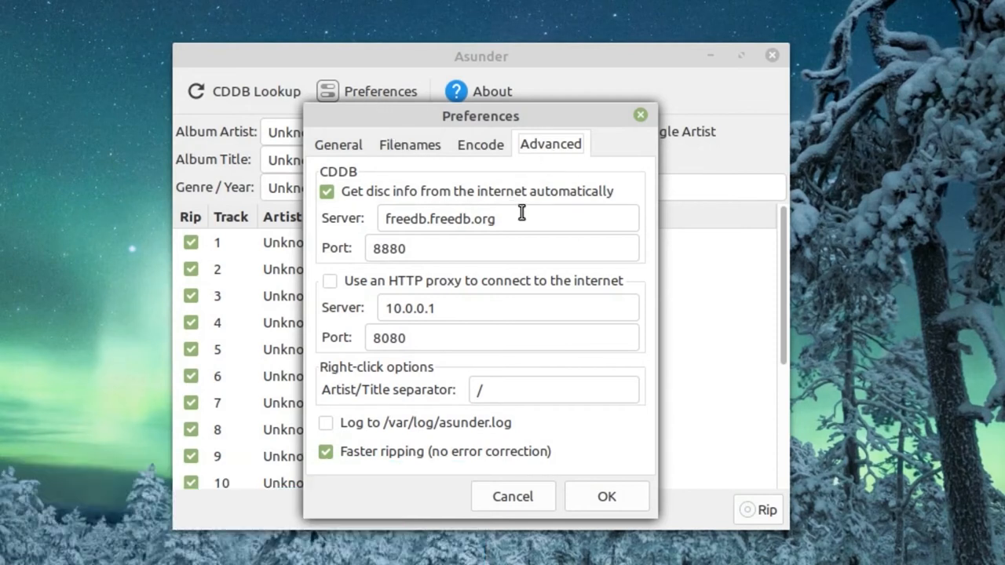
{"action": "mouse_move", "coordinate": [526, 218]}
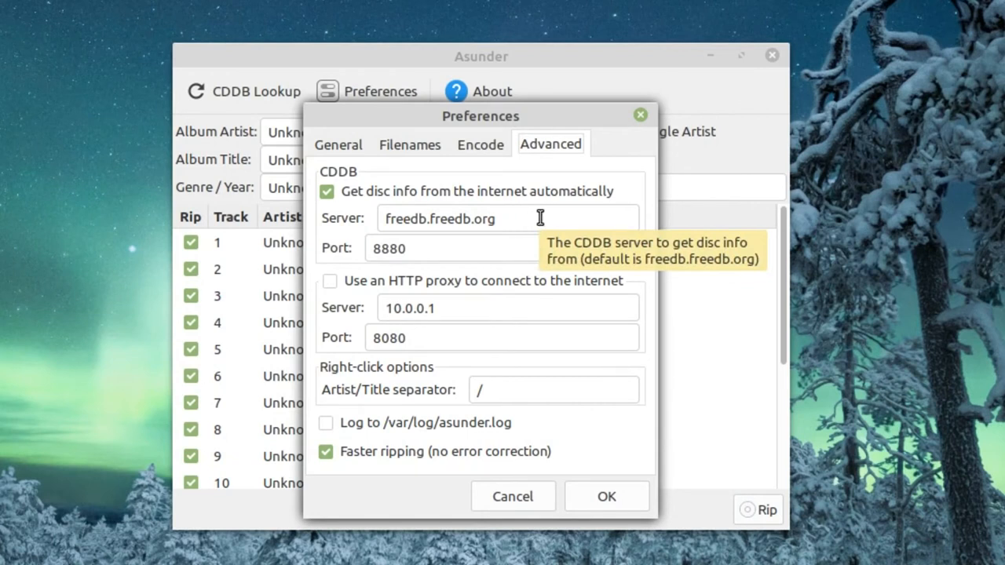
{"action": "mouse_move", "coordinate": [475, 226]}
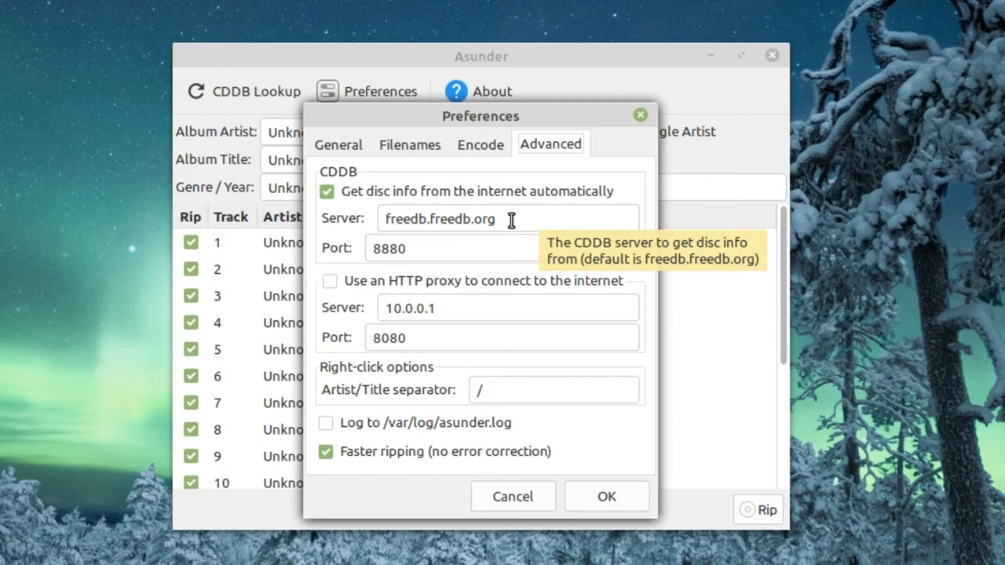
Replace the CDDB server address freedb.freedb.org with gnudb.gnudb.org.
{"action": "triple_click", "coordinate": [440, 218]}
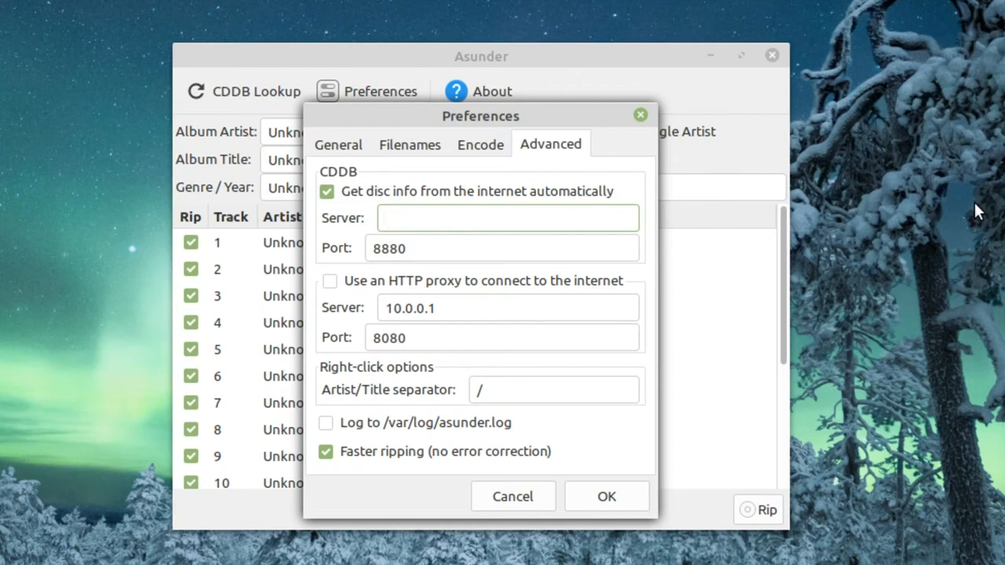
{"action": "type", "text": "gnudb"}
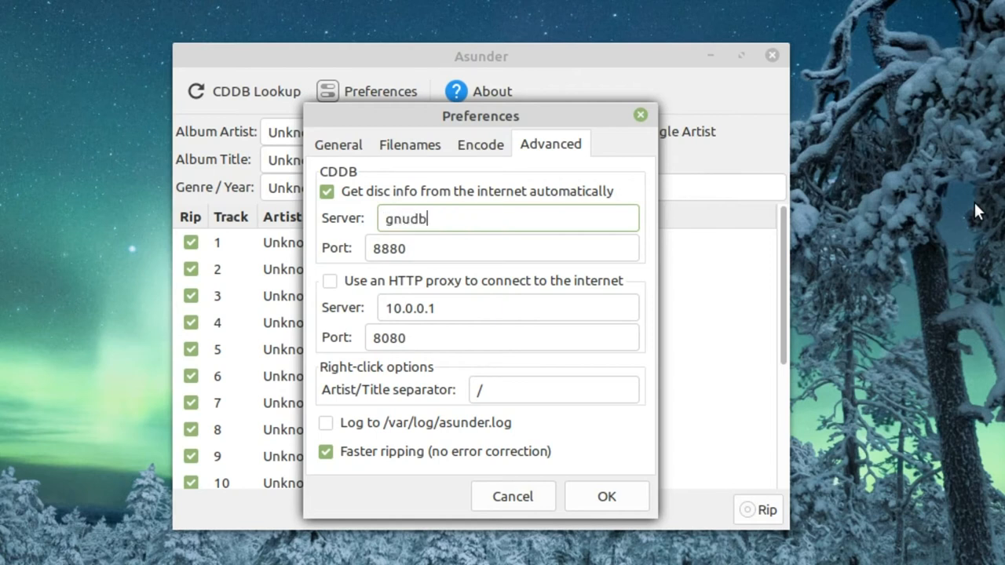
{"action": "type", "text": ".gnu"}
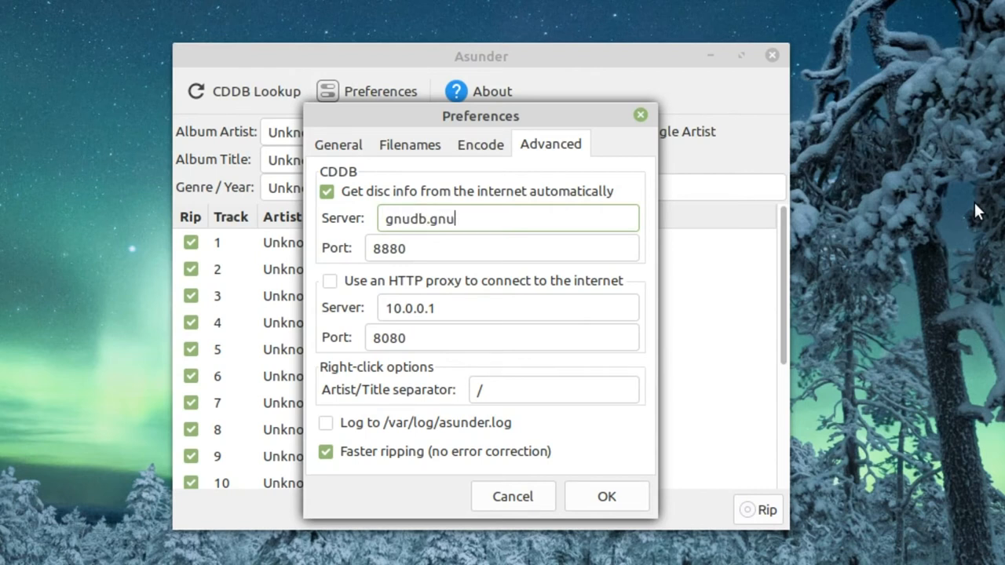
{"action": "type", "text": "db.or"}
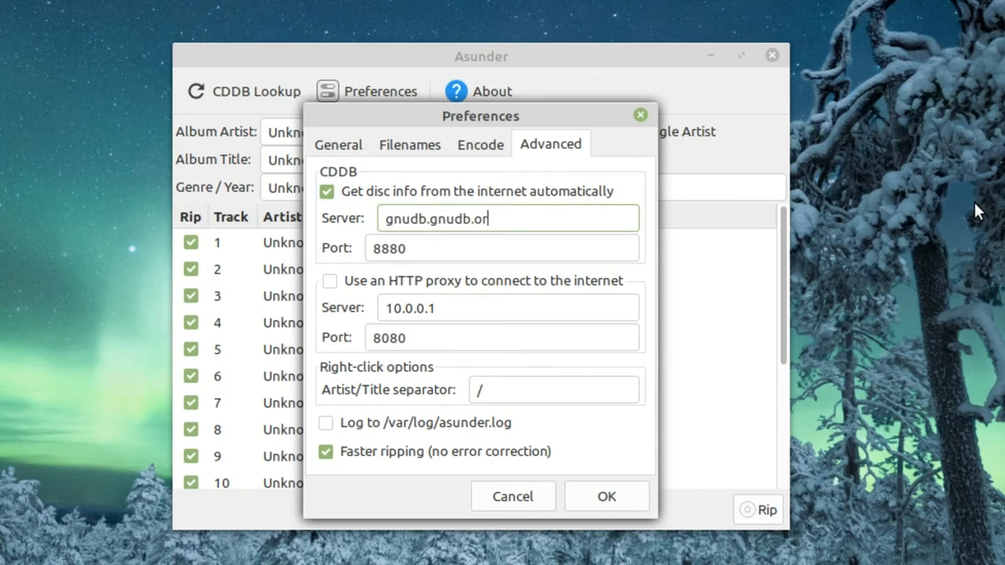
{"action": "type", "text": "g"}
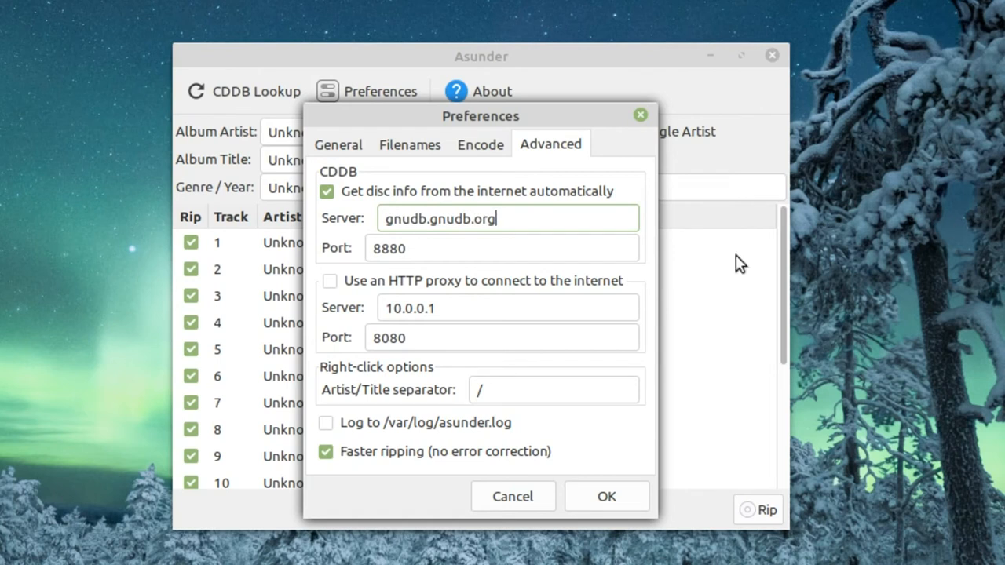
Save preferences and run CDDB Lookup, filling in Brad Paisley's Mud On The Tires with 17 track names.
{"action": "left_click", "coordinate": [606, 496]}
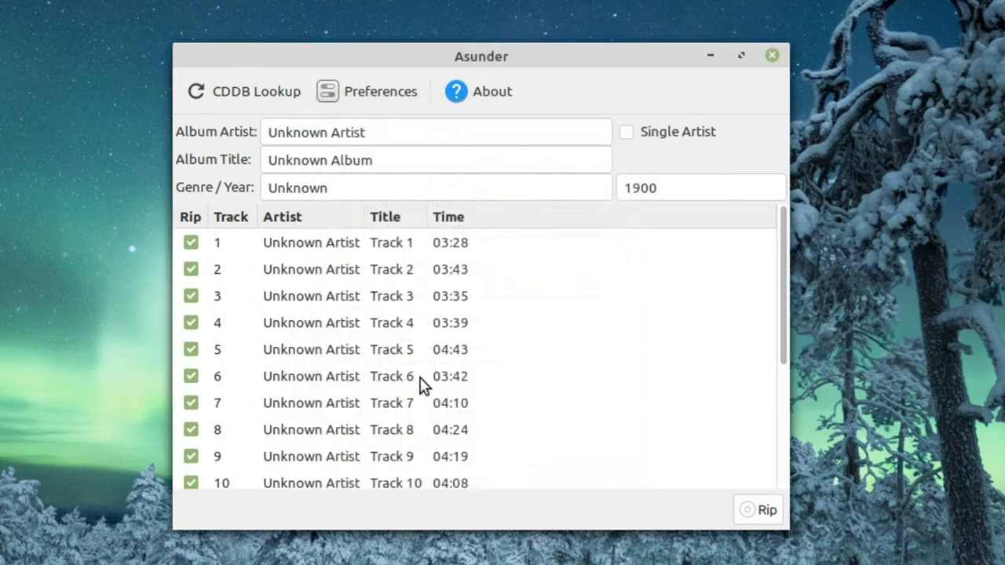
{"action": "mouse_move", "coordinate": [235, 109]}
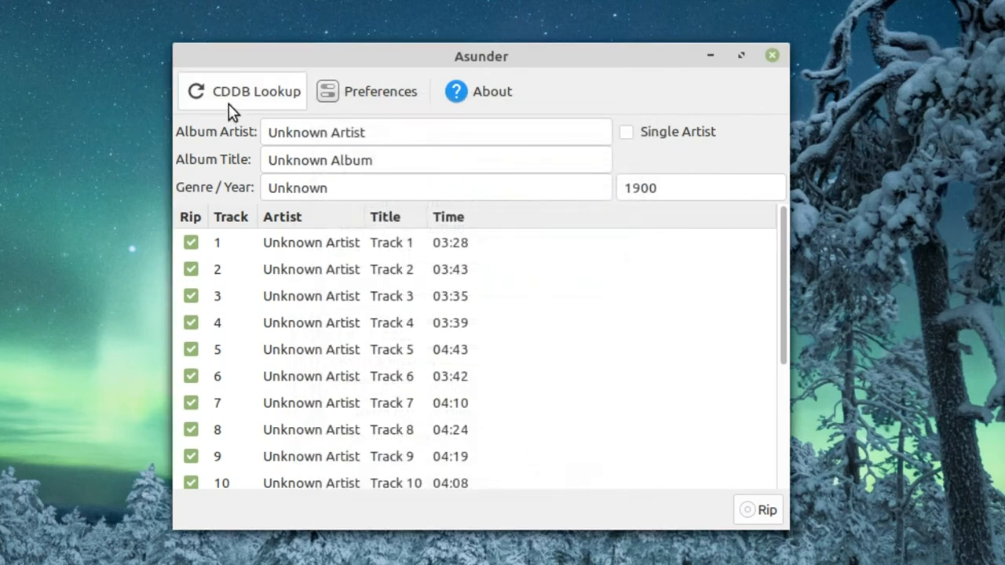
{"action": "left_click", "coordinate": [242, 91]}
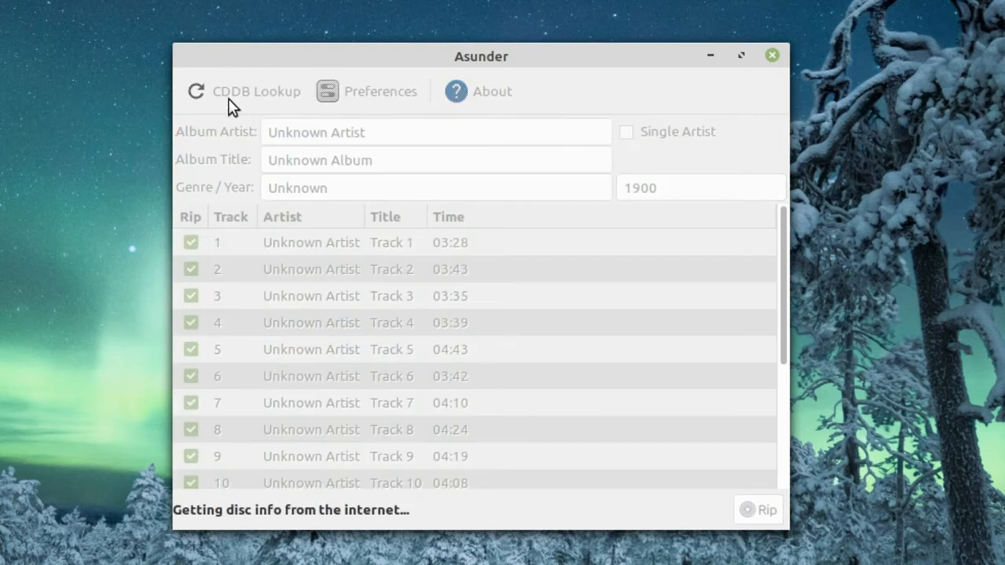
{"action": "mouse_move", "coordinate": [320, 286]}
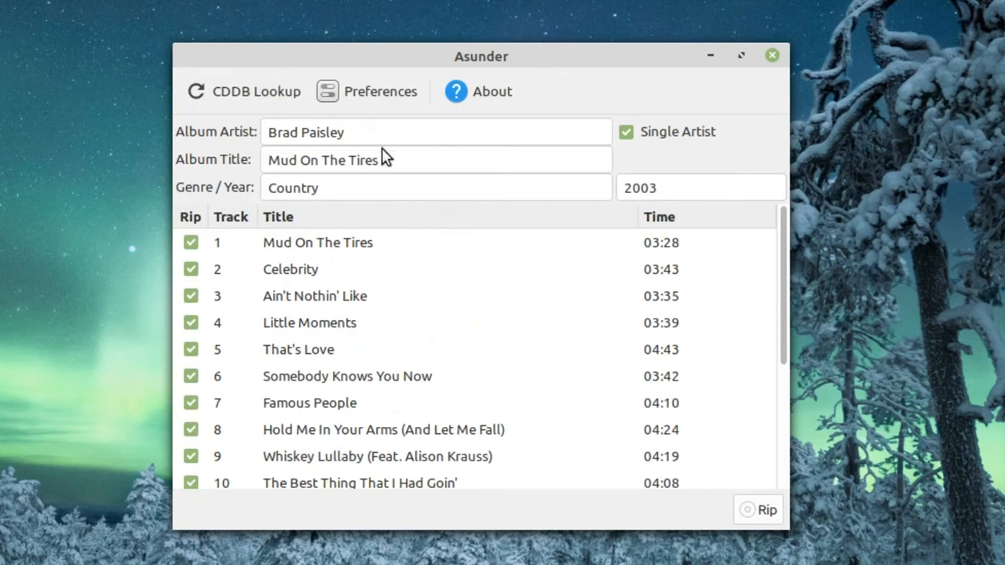
{"action": "mouse_move", "coordinate": [626, 179]}
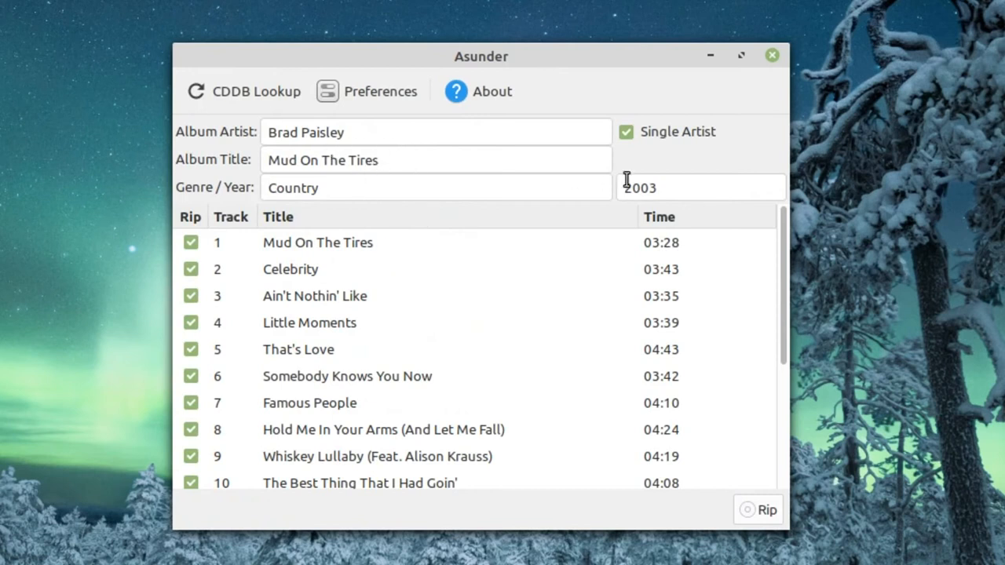
{"action": "scroll", "scroll_direction": "down", "scroll_amount": 3}
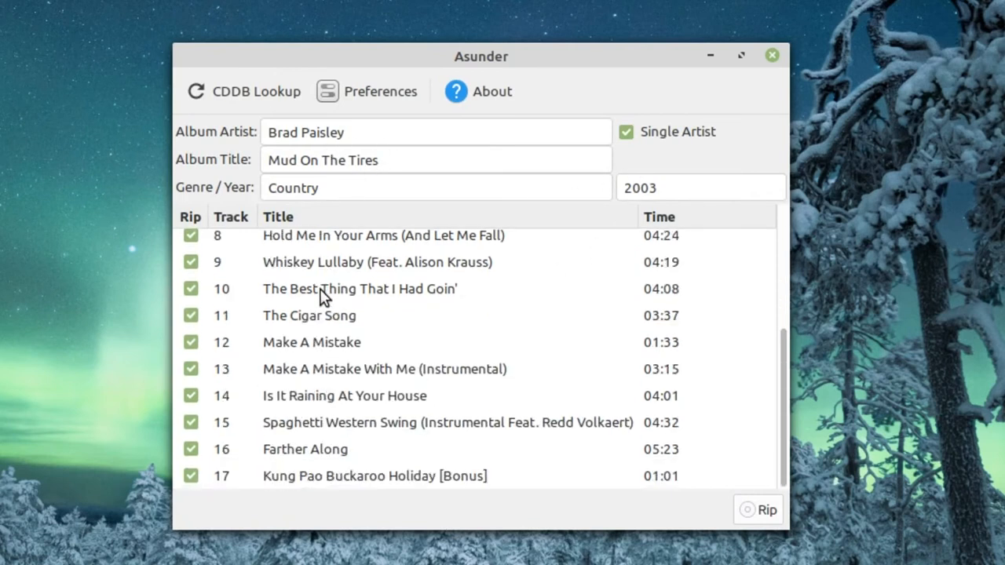
{"action": "scroll", "scroll_direction": "up", "scroll_amount": 3}
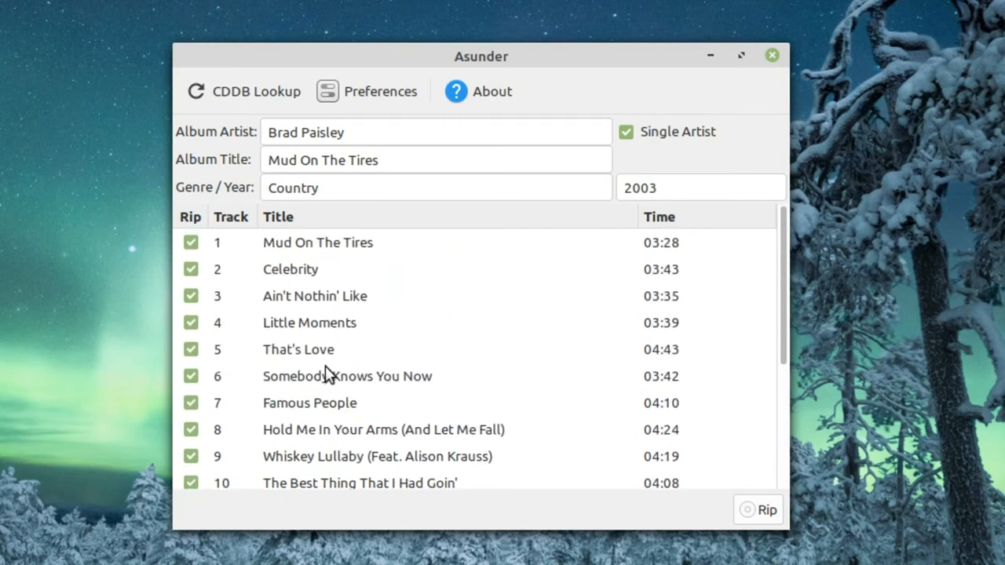
{"action": "mouse_move", "coordinate": [615, 338]}
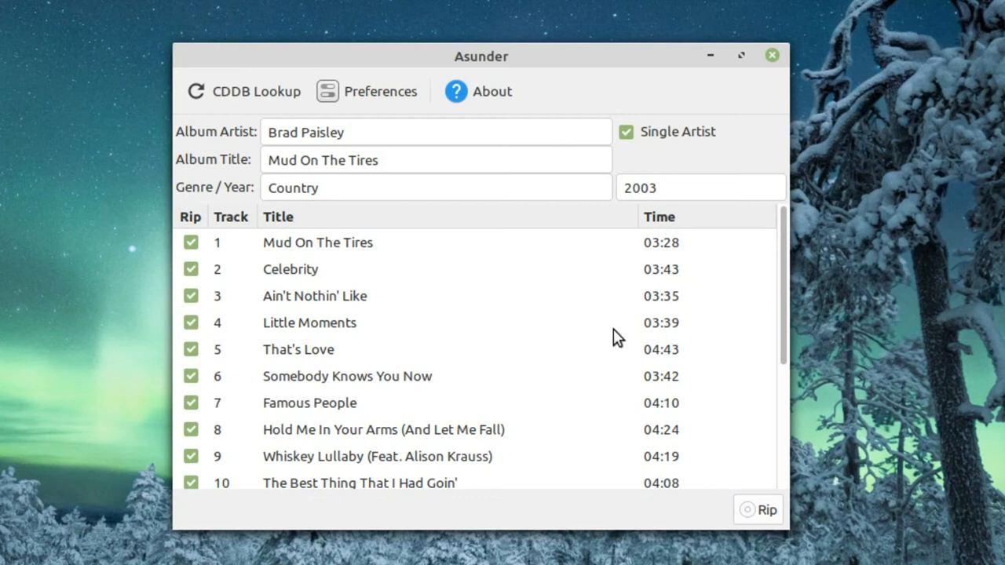
Rip the 17 checked tracks and dismiss the files-created confirmation.
{"action": "left_click", "coordinate": [757, 509]}
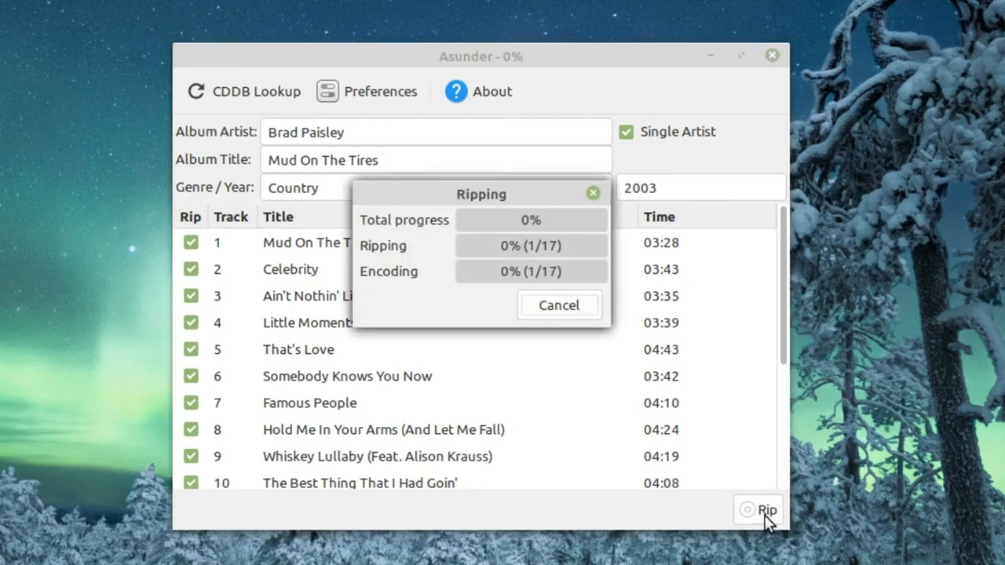
{"action": "mouse_move", "coordinate": [527, 424]}
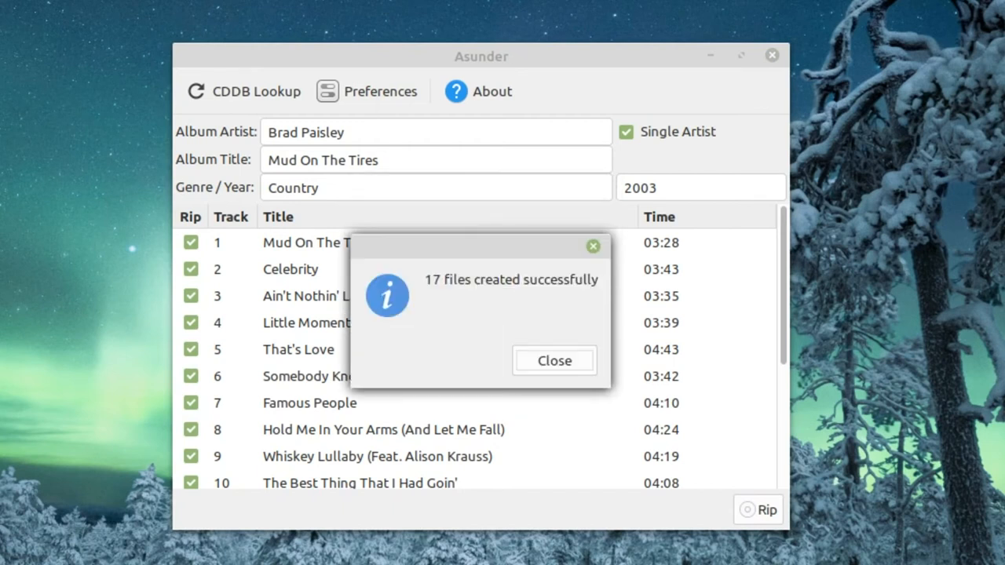
{"action": "mouse_move", "coordinate": [515, 344]}
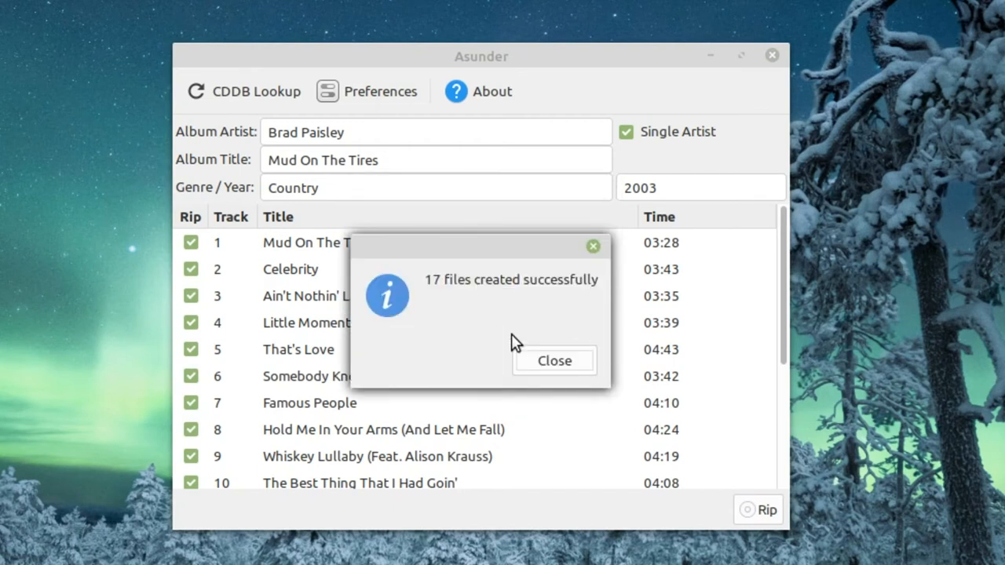
{"action": "mouse_move", "coordinate": [468, 330]}
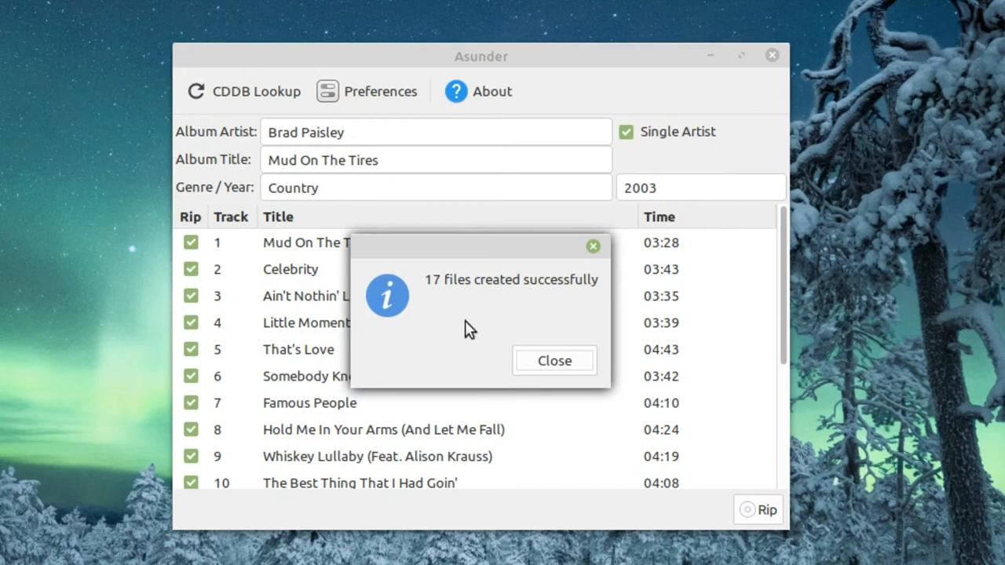
{"action": "mouse_move", "coordinate": [590, 376]}
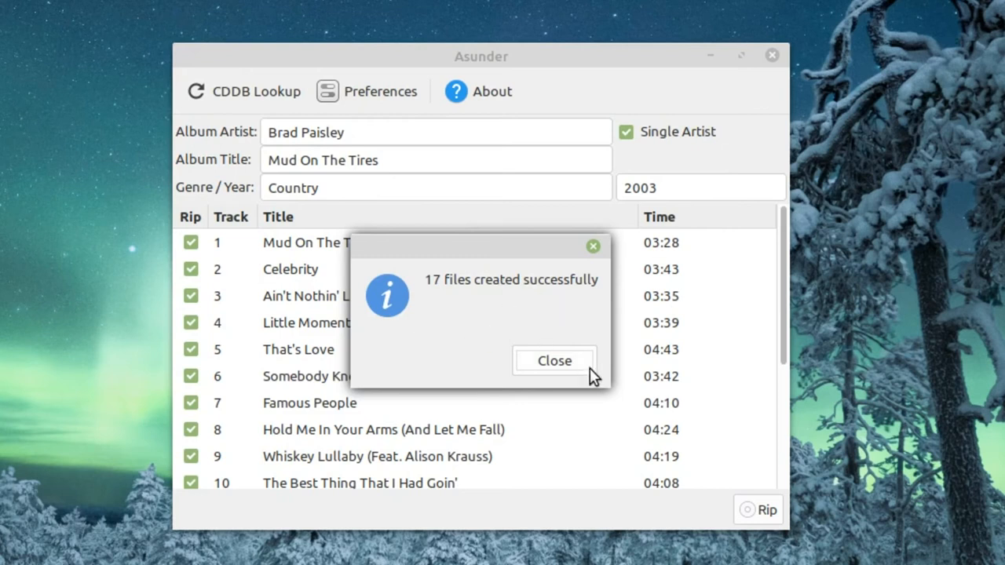
{"action": "left_click", "coordinate": [553, 359]}
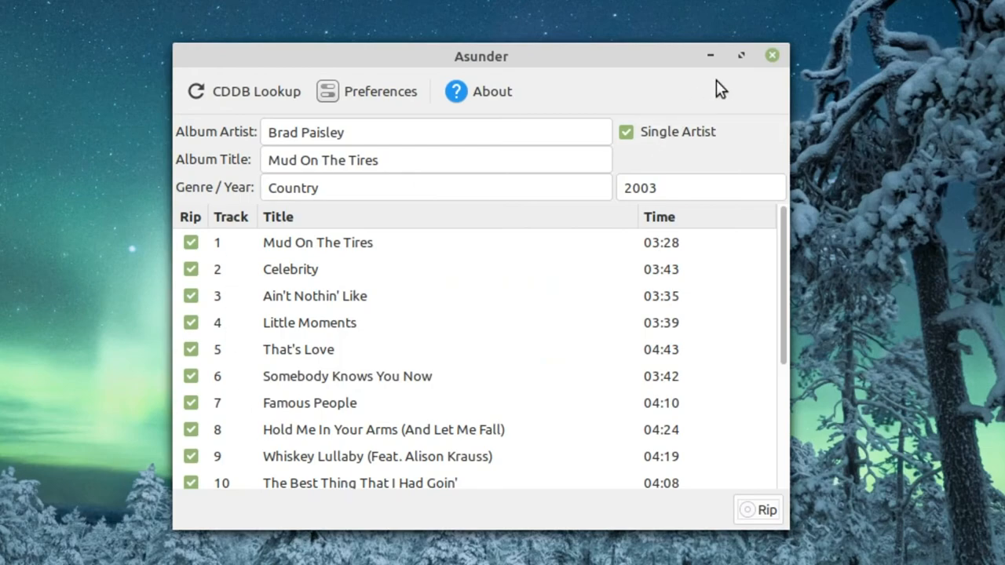
Close Asunder and eject the Audio Disc from Nemo's Devices list.
{"action": "left_click", "coordinate": [771, 55]}
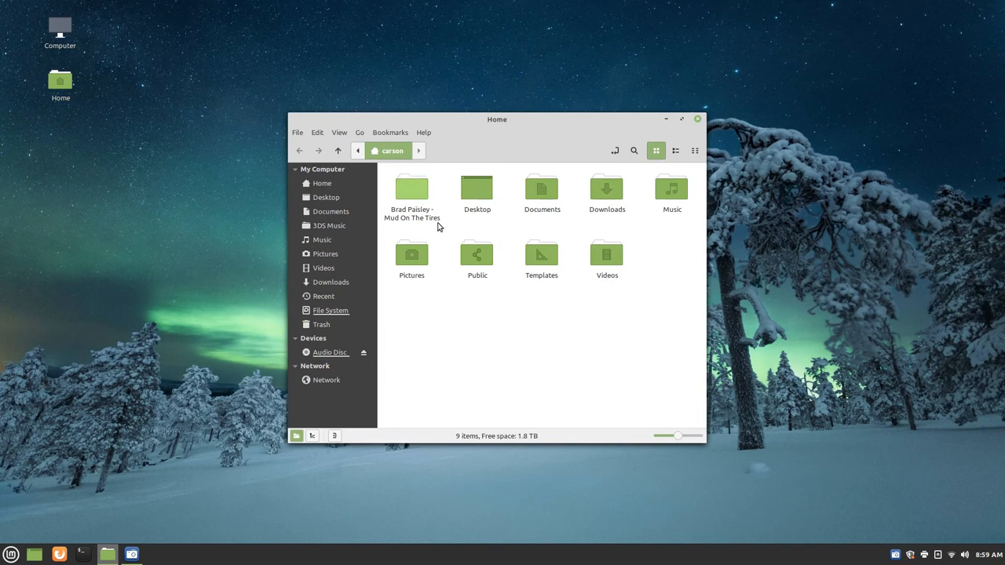
{"action": "mouse_move", "coordinate": [418, 344]}
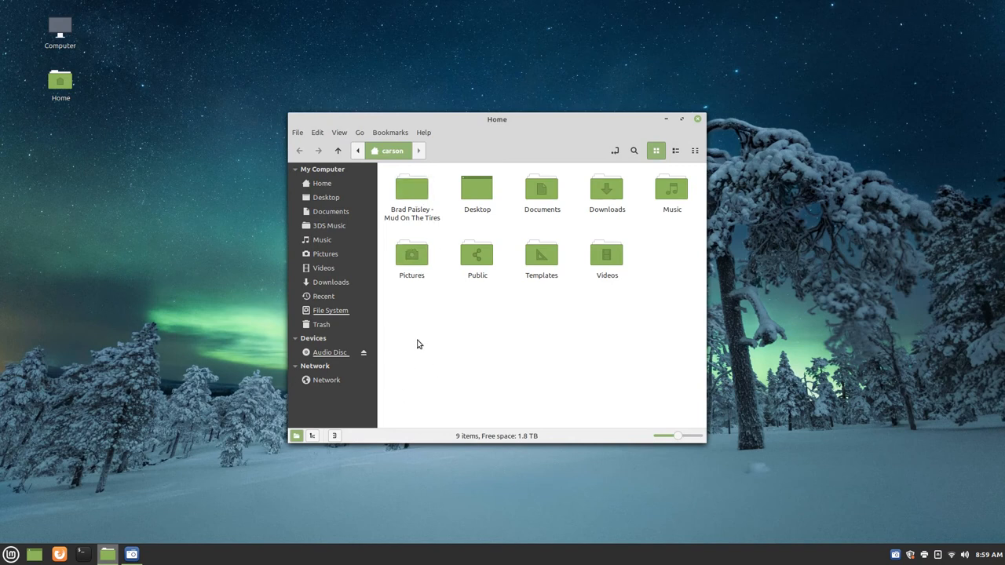
{"action": "left_click", "coordinate": [329, 352]}
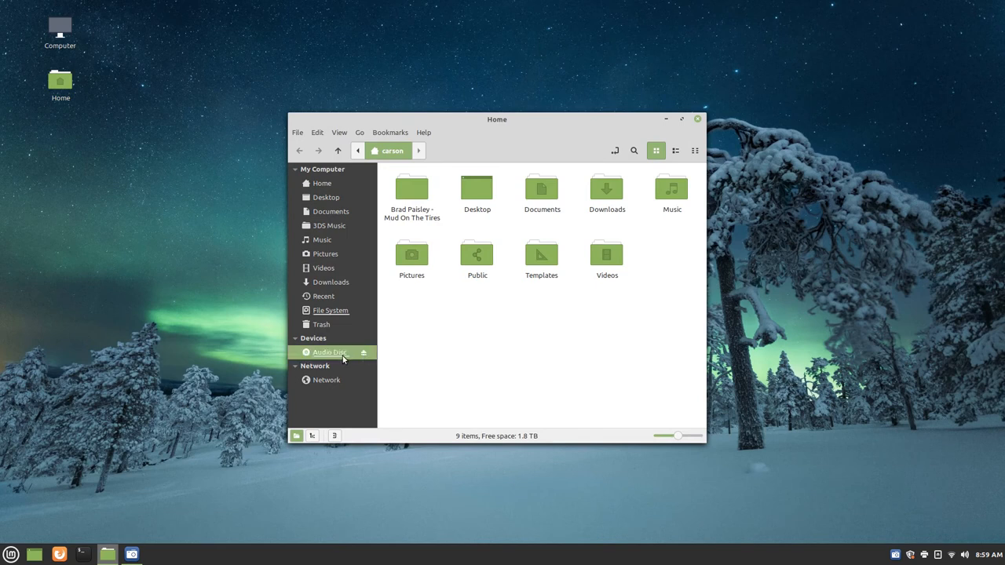
{"action": "left_click", "coordinate": [363, 352]}
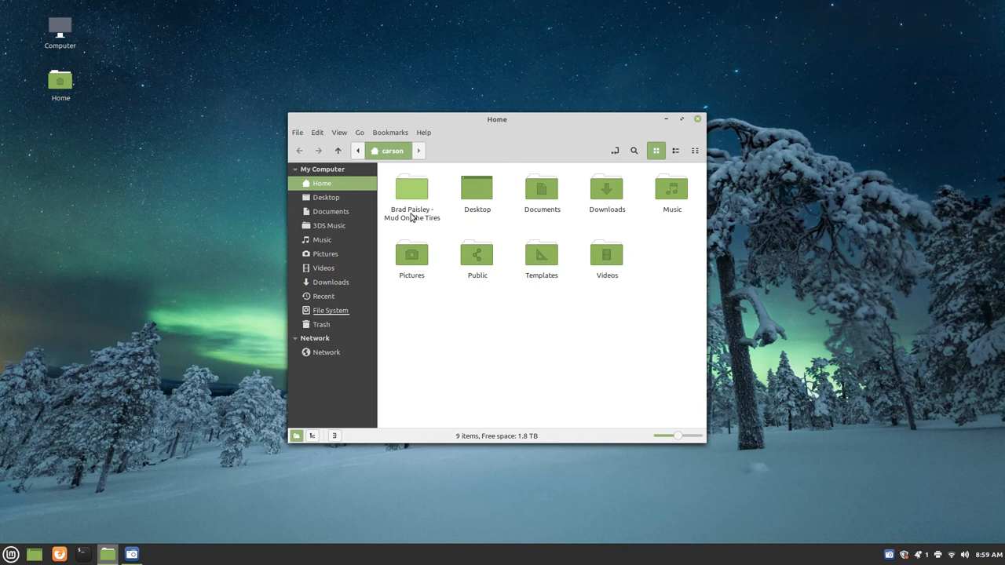
Open the Brad Paisley - Mud On The Tires folder listing 17 .ogg files and the .m3u playlist.
{"action": "double_click", "coordinate": [411, 186]}
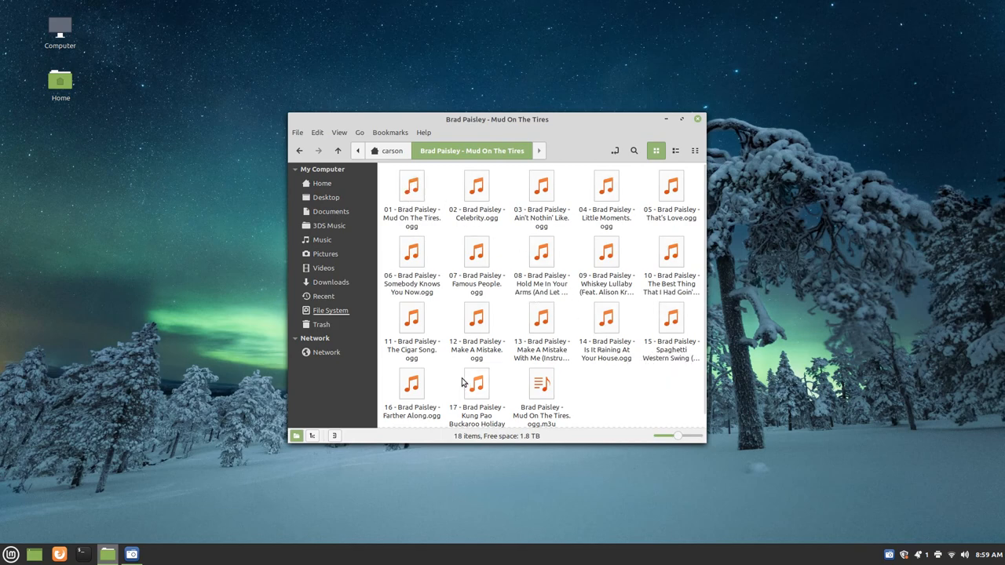
{"action": "left_click", "coordinate": [681, 119]}
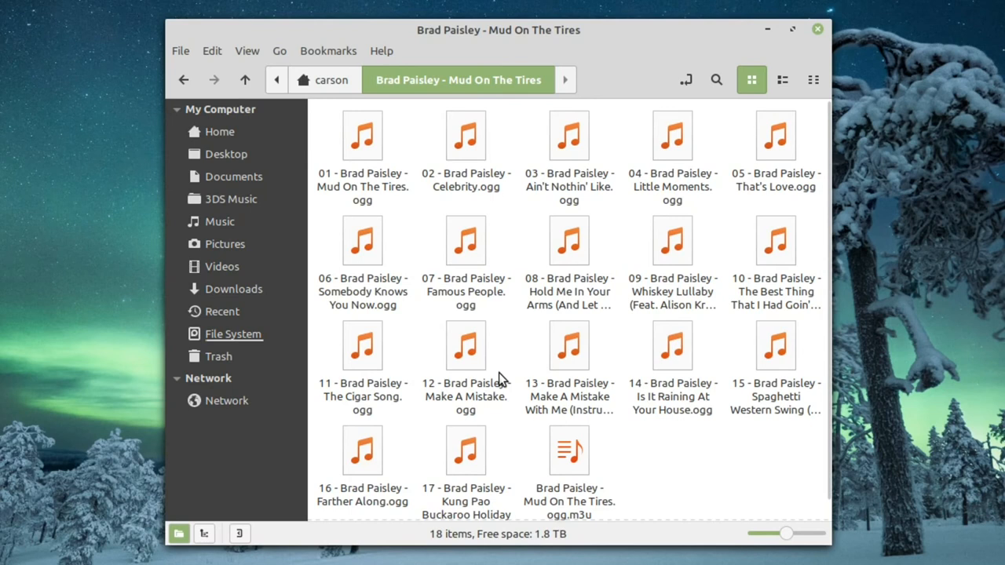